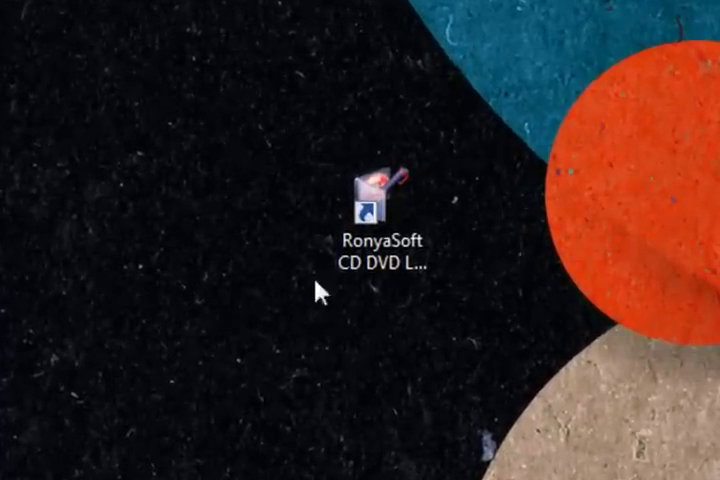
Launch RonyaSoft CD DVD Label Maker from its desktop shortcut.
{"action": "left_click", "coordinate": [382, 204]}
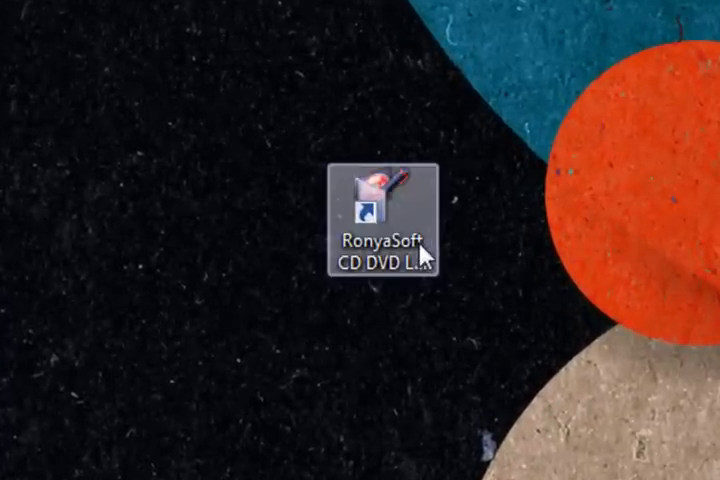
{"action": "double_click", "coordinate": [376, 210]}
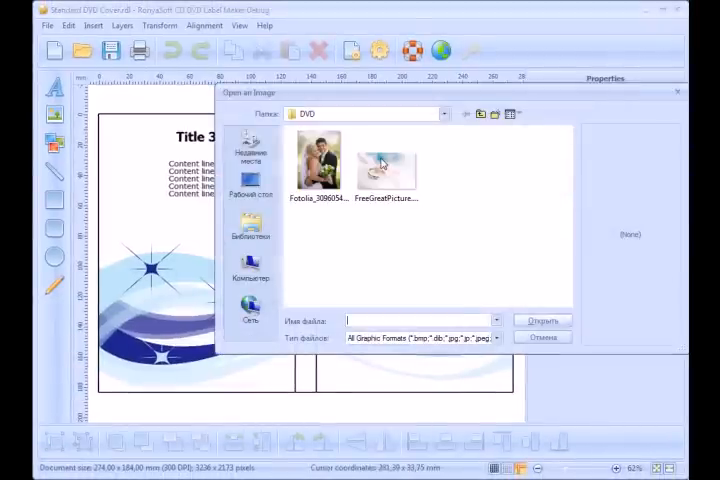
Use the wedding-rings photo as the full cover background, keeping its aspect ratio.
{"action": "double_click", "coordinate": [384, 160]}
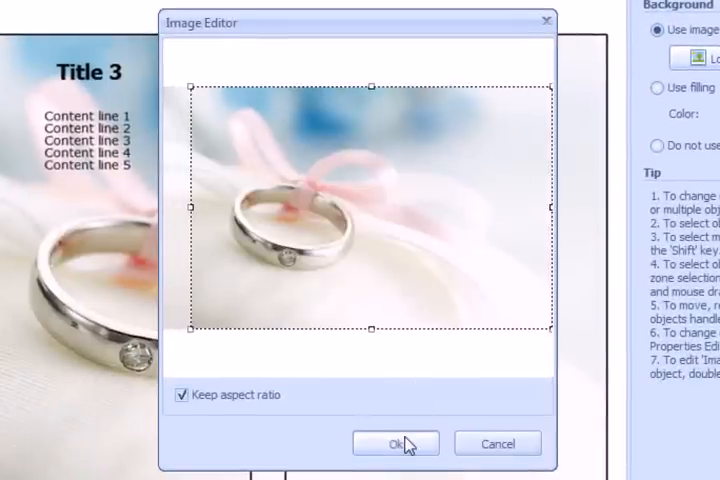
{"action": "left_click", "coordinate": [394, 444]}
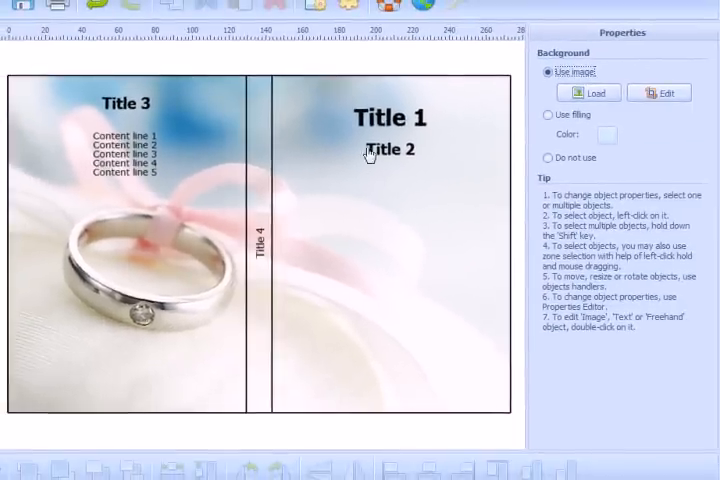
Change the main front title to 'Danielle & Mead'.
{"action": "left_click", "coordinate": [384, 116]}
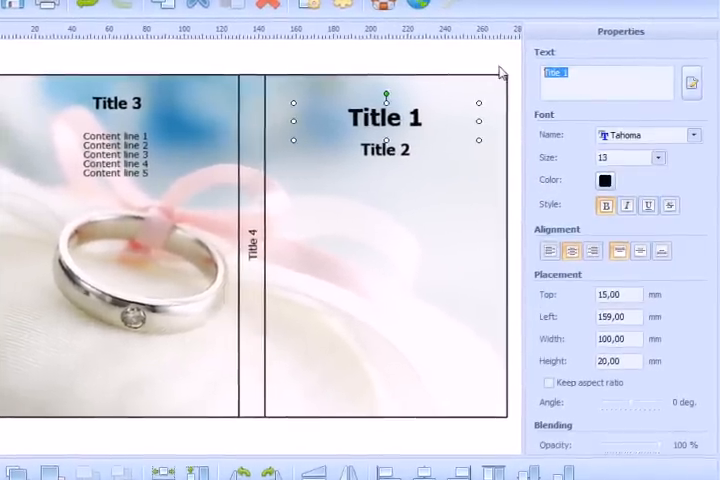
{"action": "type", "text": "Dan"}
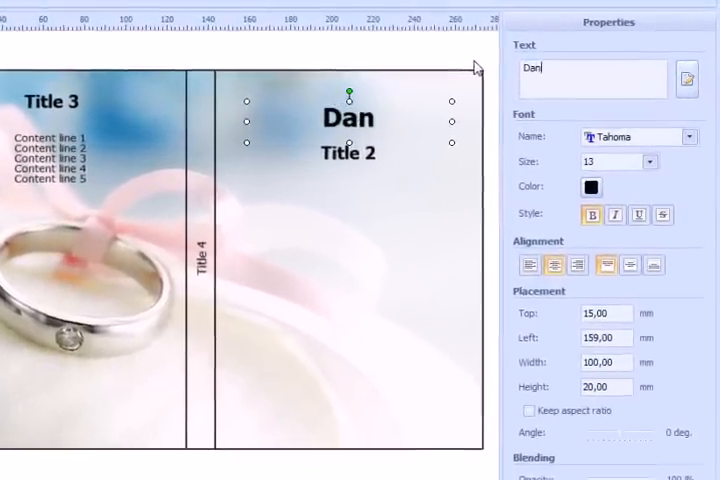
{"action": "type", "text": "ielle"}
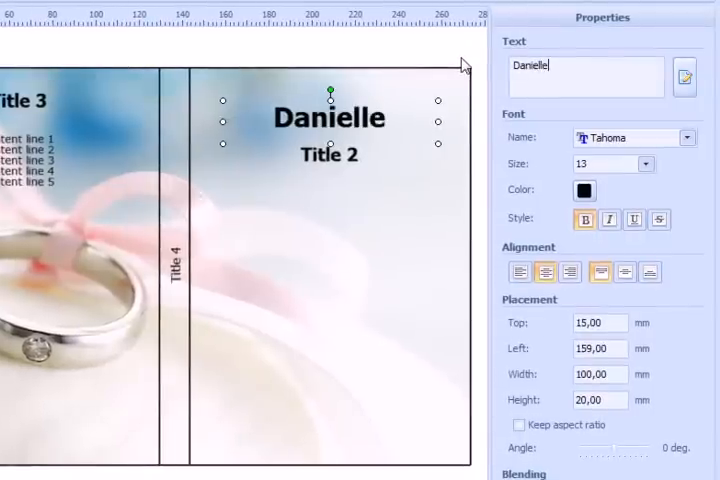
{"action": "type", "text": "& Mead"}
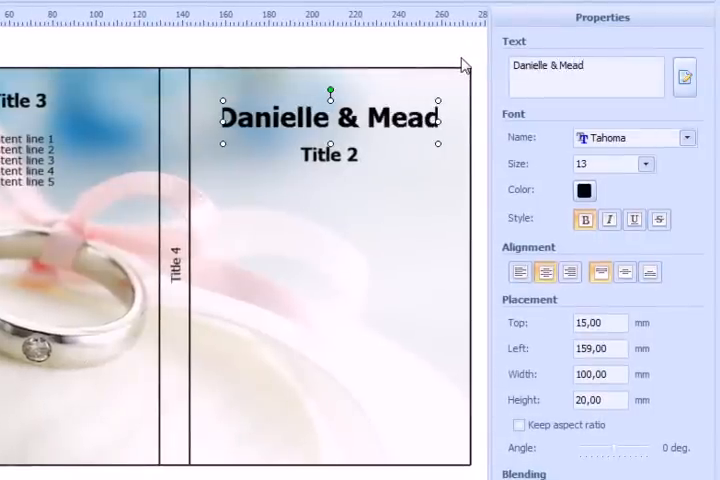
Change the front subtitle to 'July 10, 2013' and move on to the spine title.
{"action": "left_click", "coordinate": [328, 156]}
{"action": "type", "text": "j"}
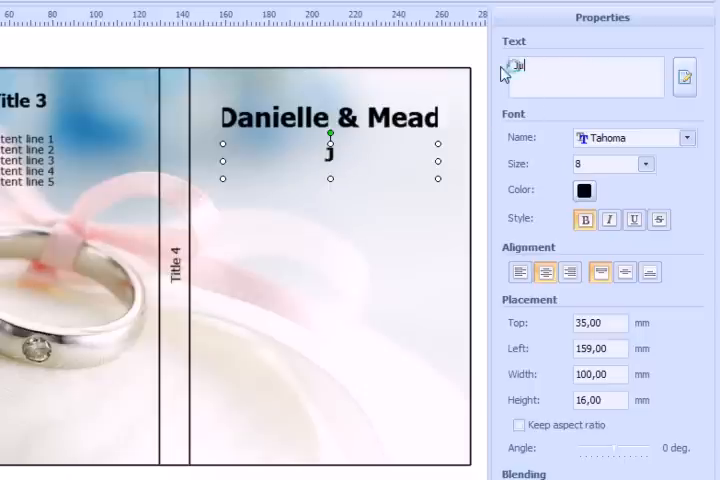
{"action": "type", "text": "July"}
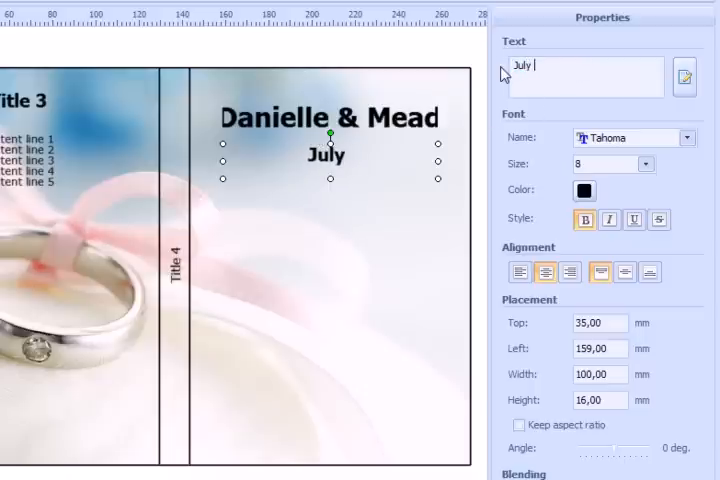
{"action": "type", "text": "10,"}
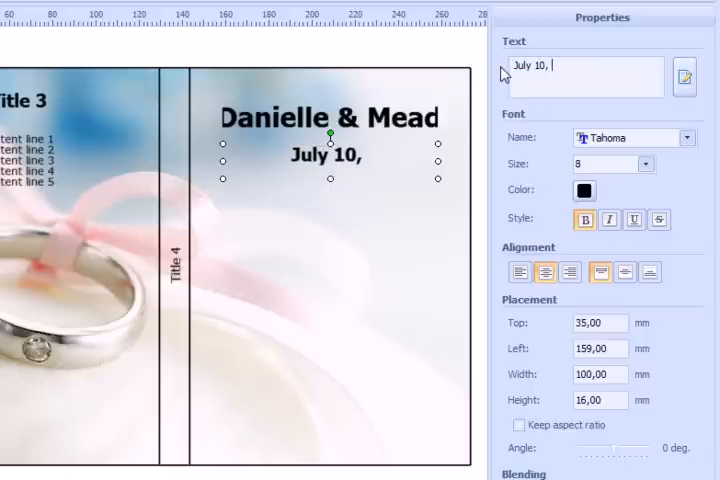
{"action": "type", "text": "2013"}
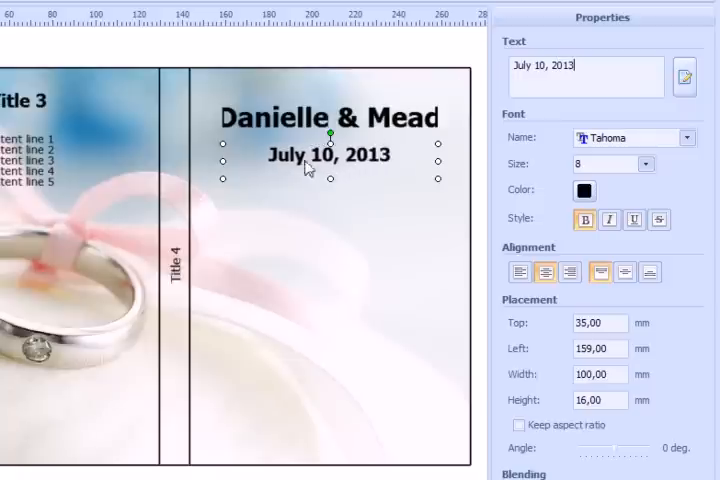
{"action": "left_click", "coordinate": [180, 270]}
{"action": "type", "text": "Our W"}
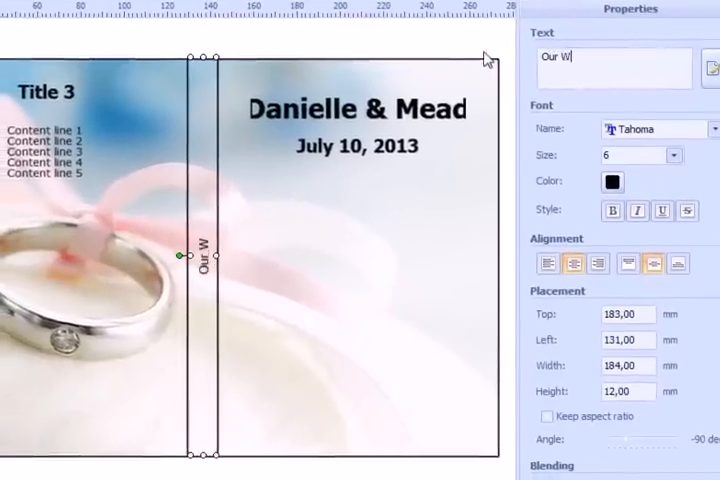
Finish the spine title so it reads 'Our Wedding'.
{"action": "type", "text": "edding"}
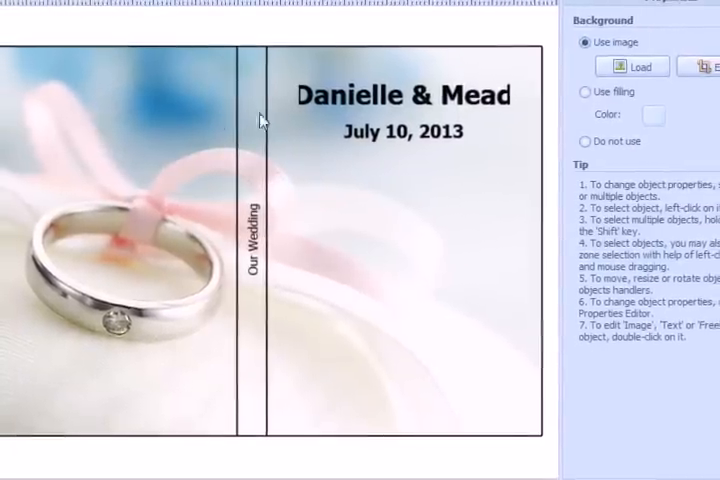
Give the couple-names title a new font size.
{"action": "left_click", "coordinate": [404, 96]}
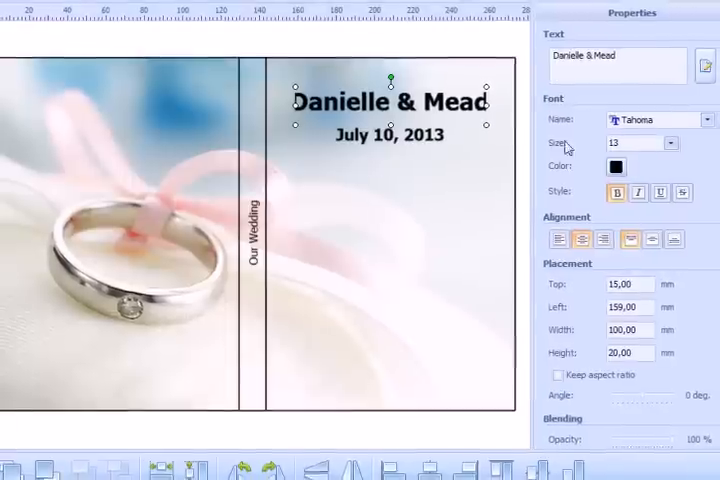
{"action": "left_click", "coordinate": [680, 120]}
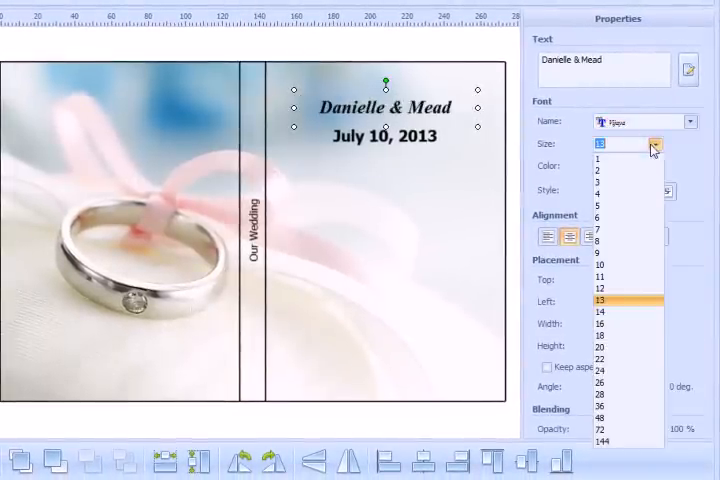
{"action": "left_click", "coordinate": [596, 158]}
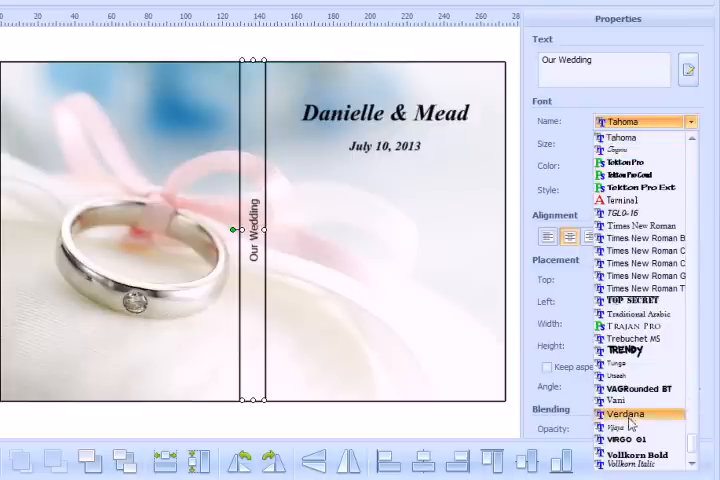
Apply a decorative italic font to the spine title and restyle the date line.
{"action": "left_click", "coordinate": [618, 426]}
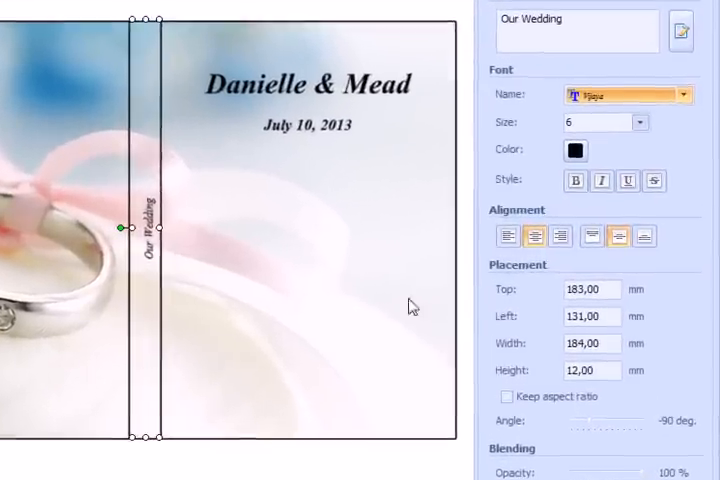
{"action": "left_click", "coordinate": [304, 80]}
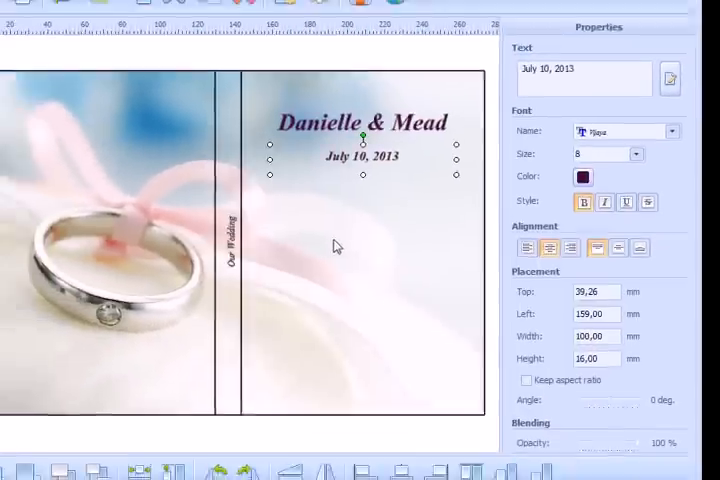
{"action": "left_click", "coordinate": [582, 176]}
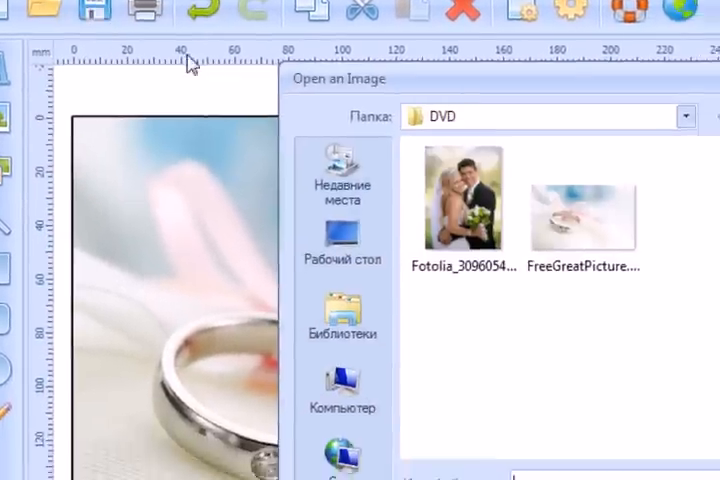
Insert the couple's wedding photo on the front cover below the date.
{"action": "double_click", "coordinate": [460, 200]}
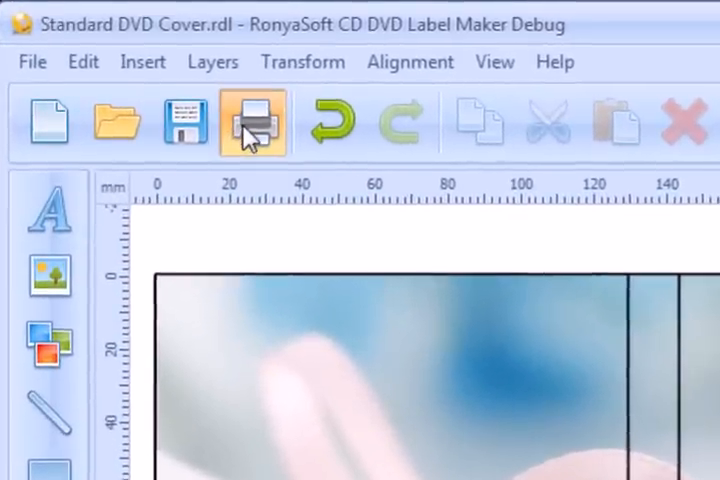
Print the finished wedding DVD cover, confirming the Print dialog.
{"action": "left_click", "coordinate": [252, 120]}
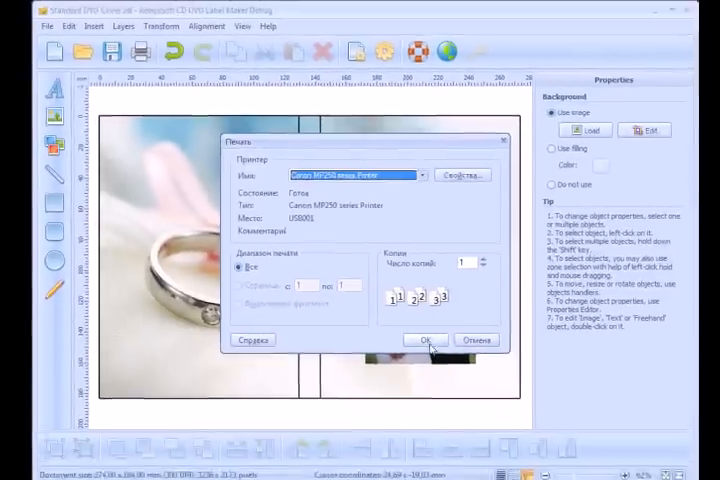
{"action": "left_click", "coordinate": [424, 340]}
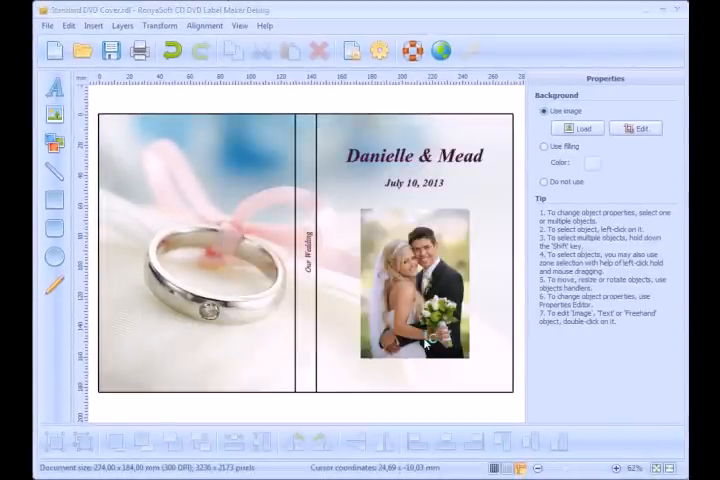